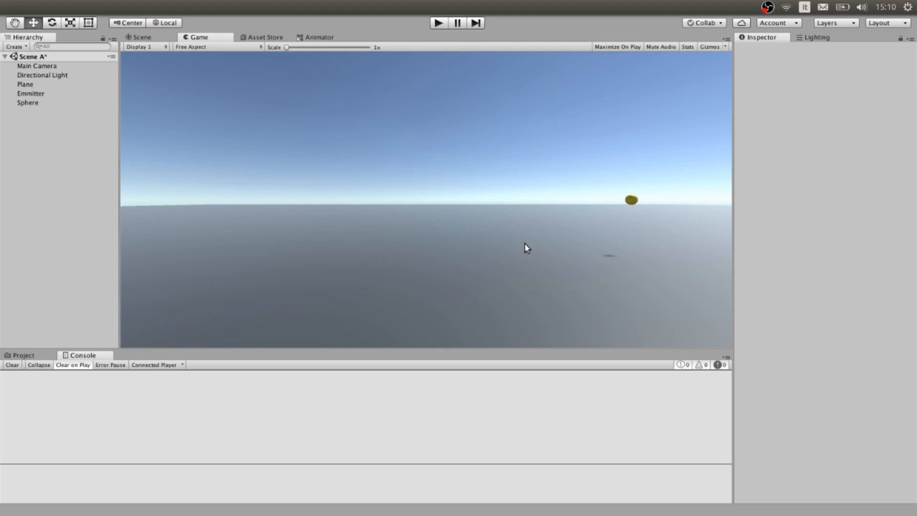
mouse_move(470, 159)
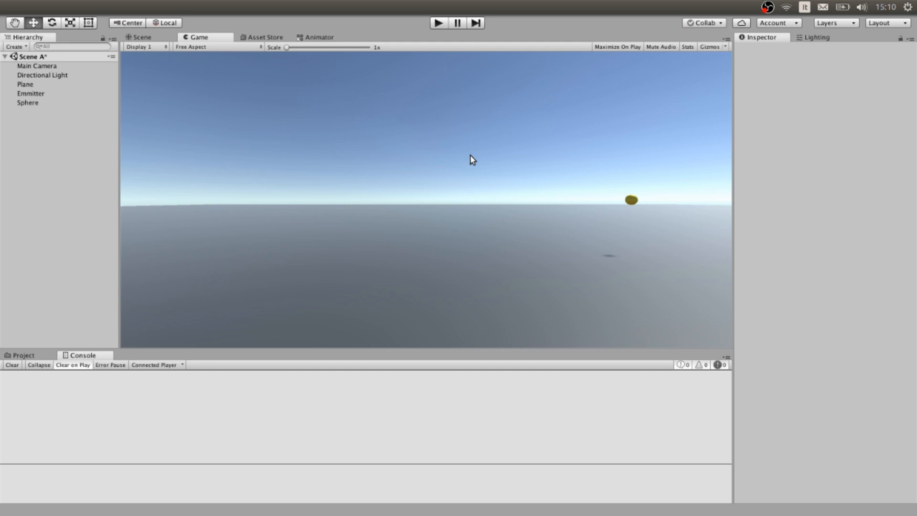
mouse_move(438, 170)
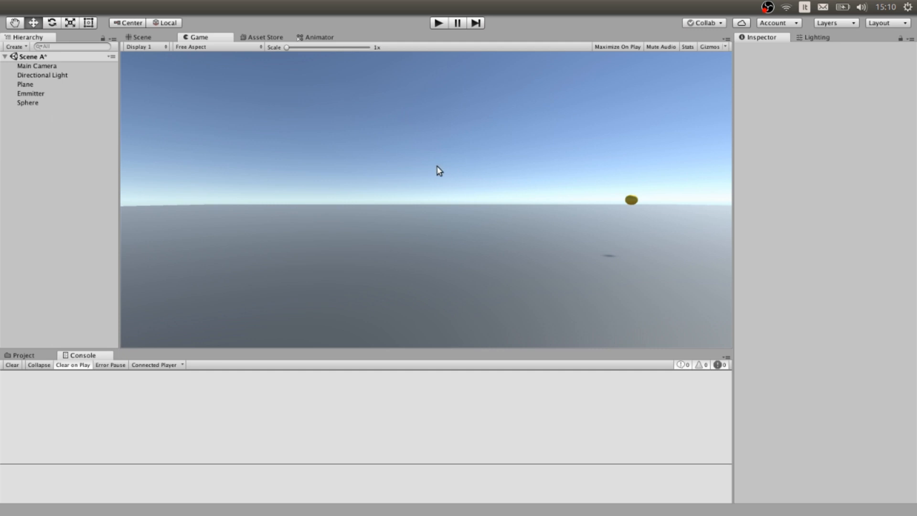
mouse_move(216, 191)
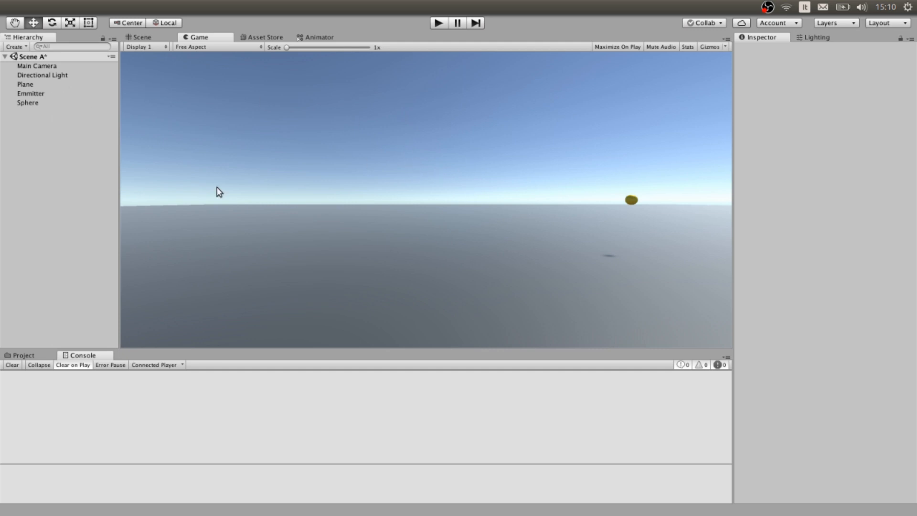
mouse_move(363, 195)
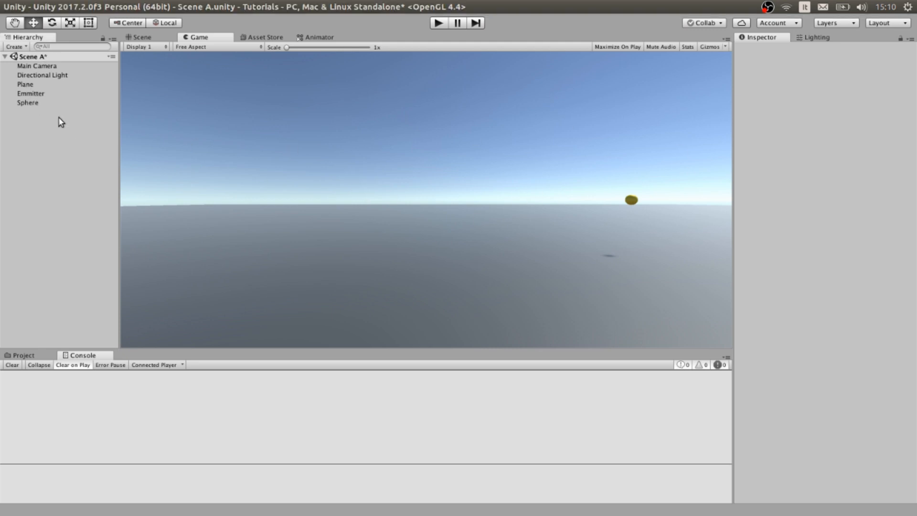
Step: Review the Sphere's physics components and the Emmitter's Shooting settings (Sphere bullet, speed 500) in the scene view
click(28, 102)
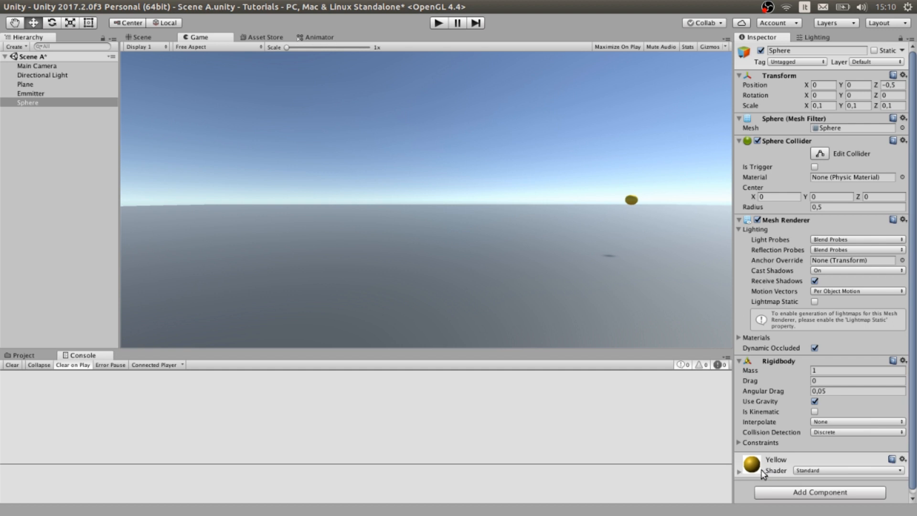
mouse_move(866, 384)
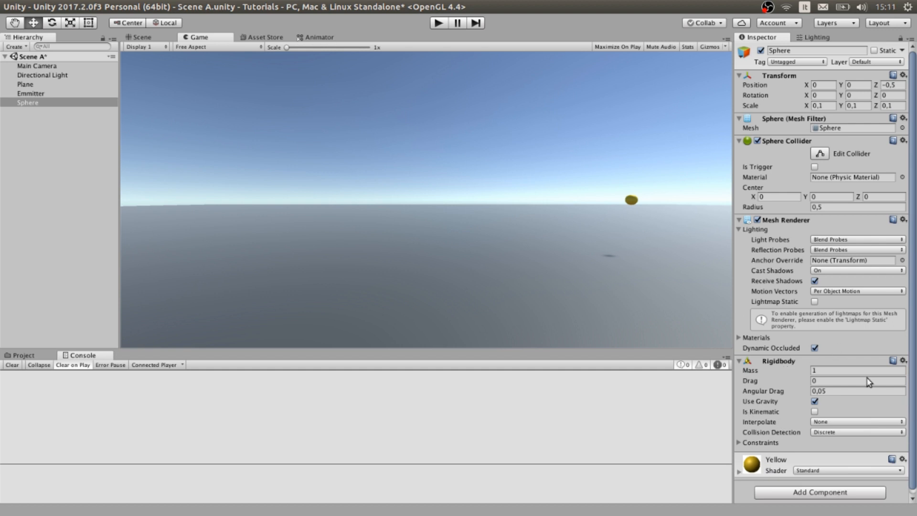
mouse_move(751, 156)
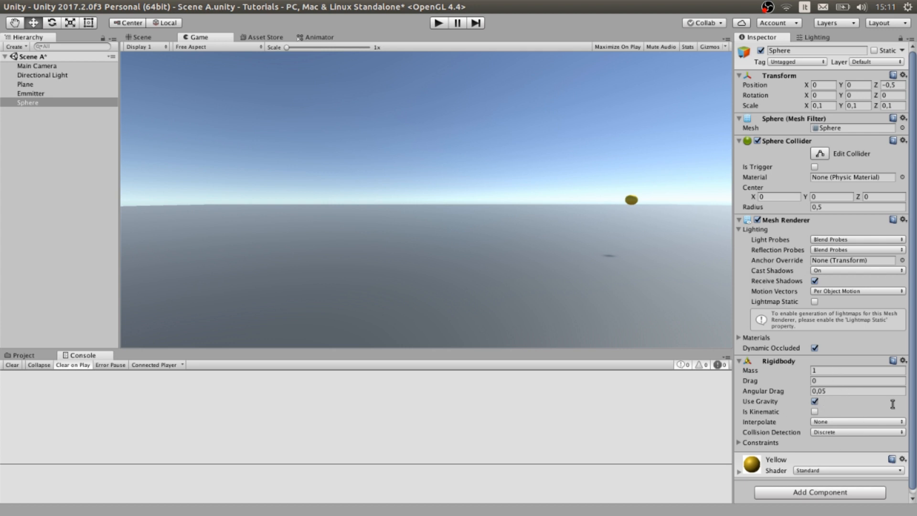
mouse_move(38, 112)
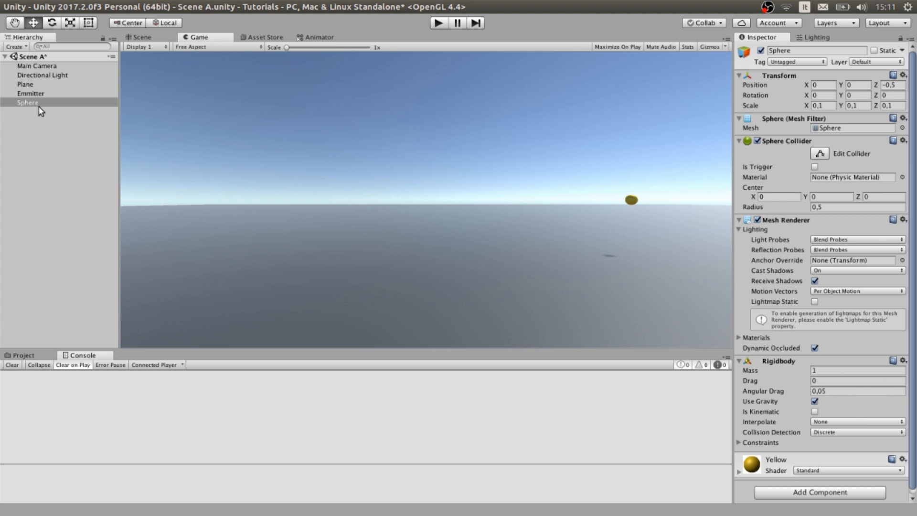
click(29, 93)
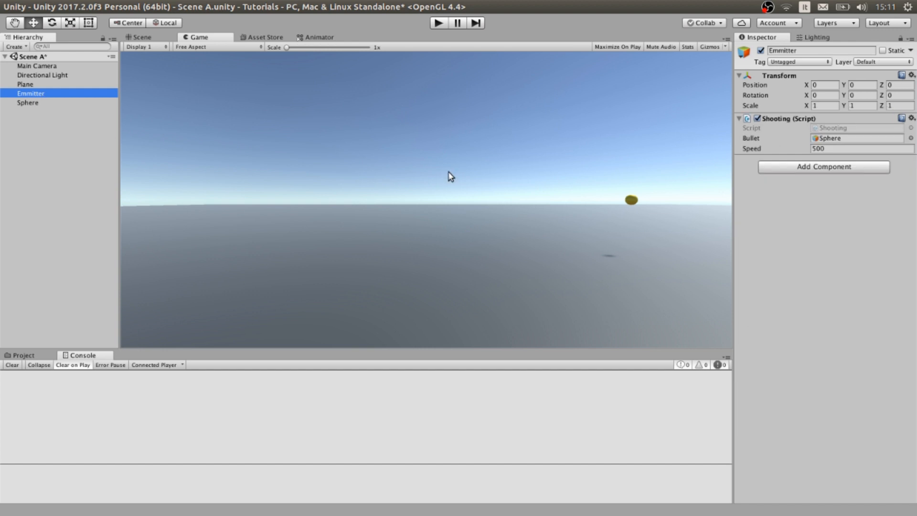
click(141, 37)
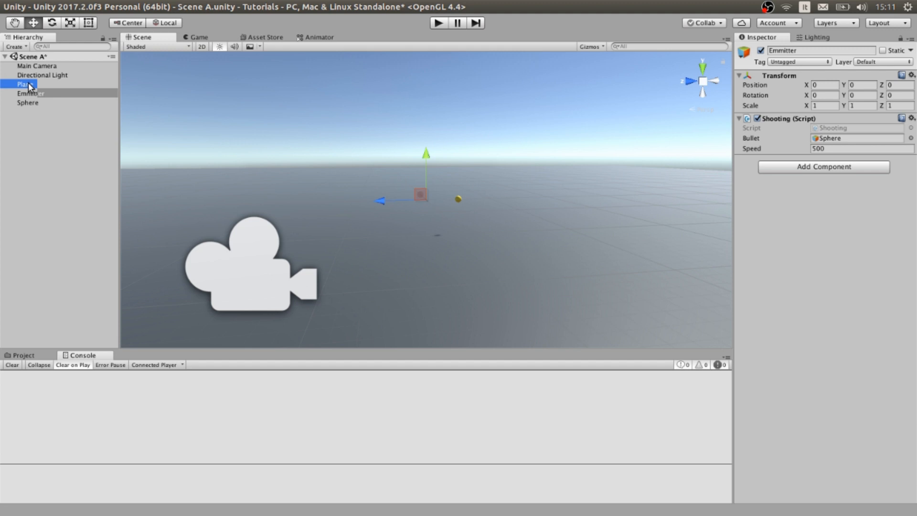
Step: Review the Plane object, then list the project assets: Dark, Shooting and Yellow
click(23, 84)
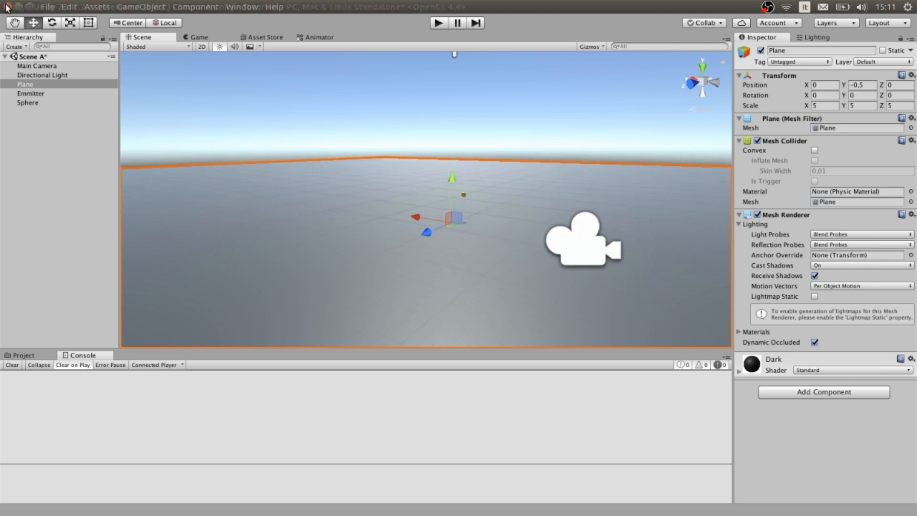
click(36, 65)
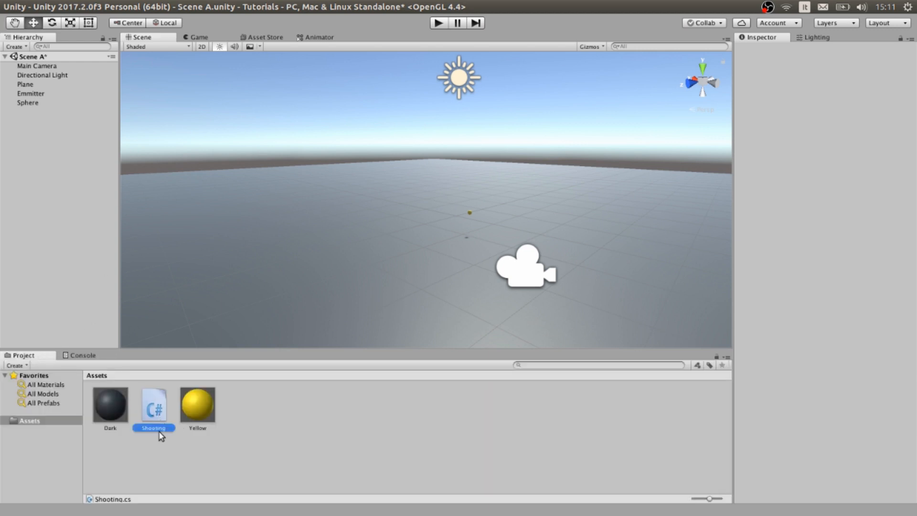
Step: Preview the Shooting script asset and open Shooting.cs in Visual Studio Code
click(154, 405)
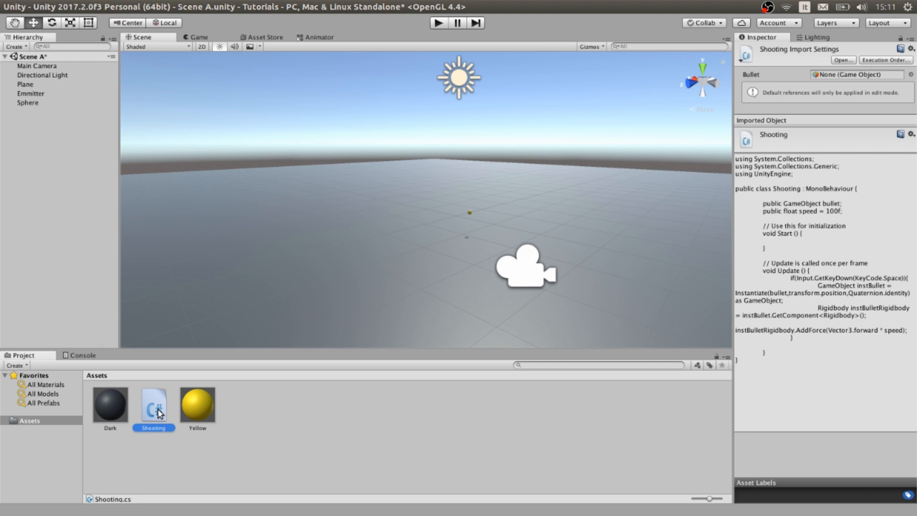
mouse_move(30, 93)
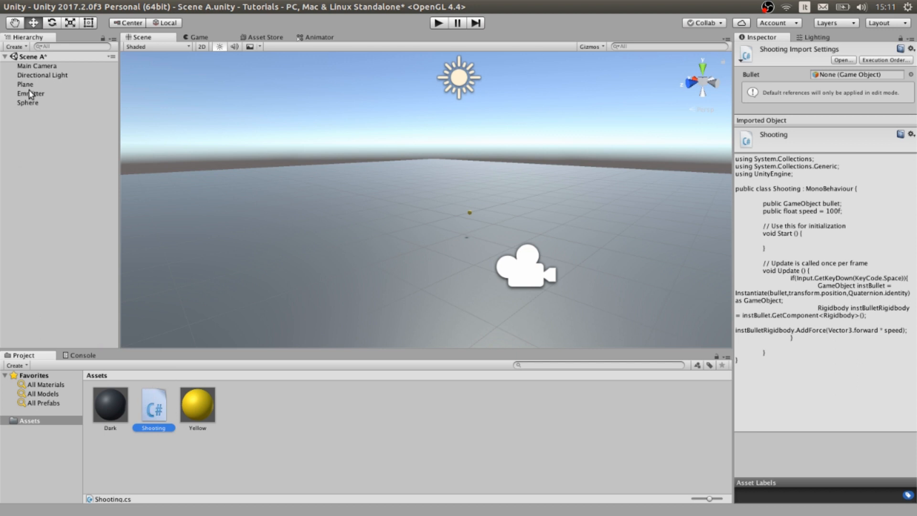
click(30, 93)
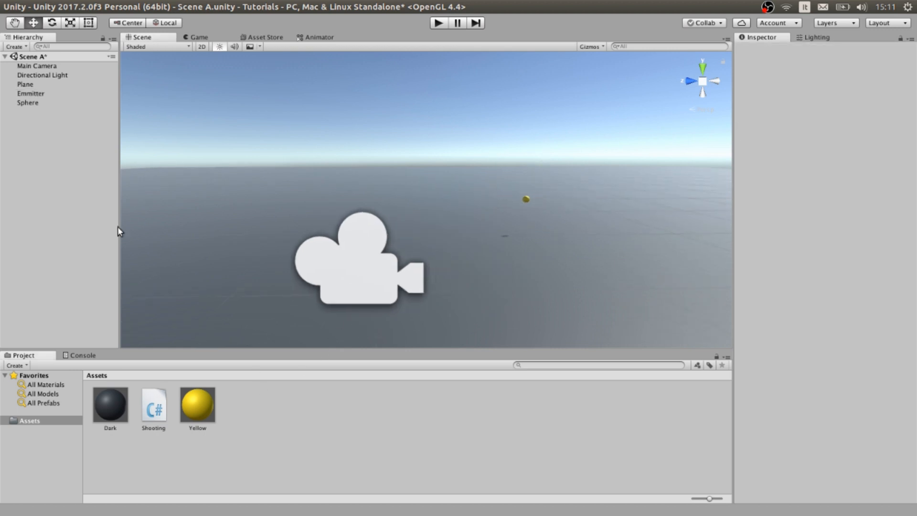
click(154, 409)
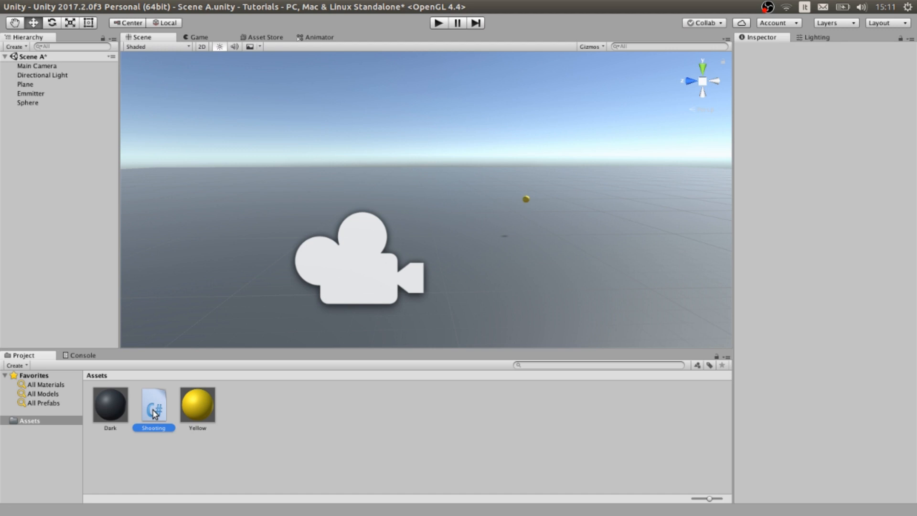
double_click(152, 405)
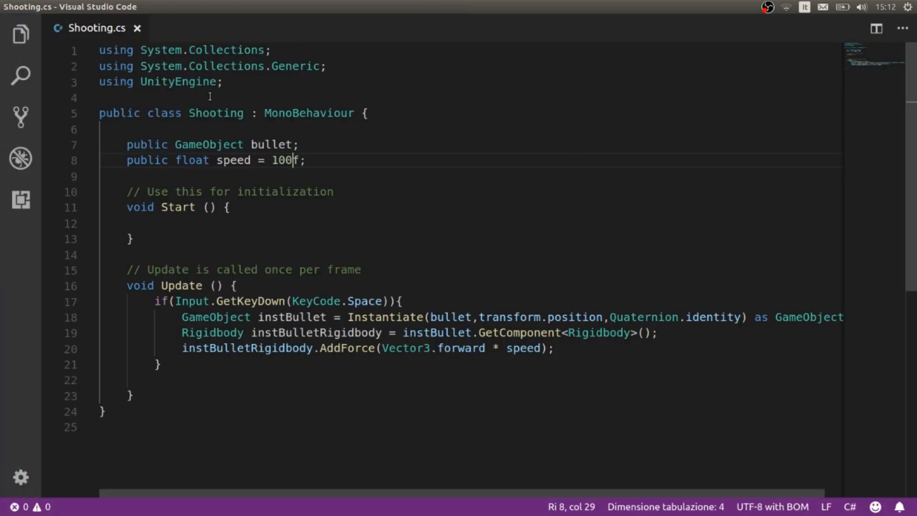
Step: Walk through the bullet declaration and the speed field with its value 100
click(397, 145)
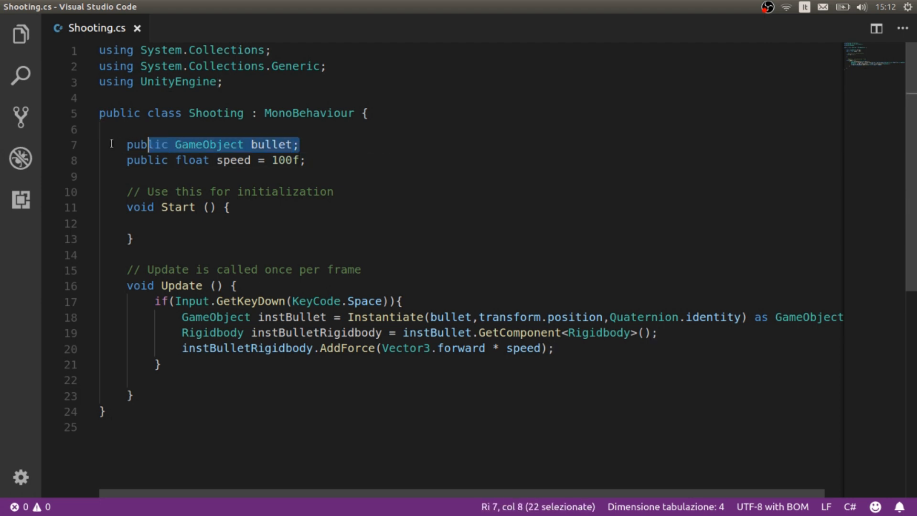
click(316, 144)
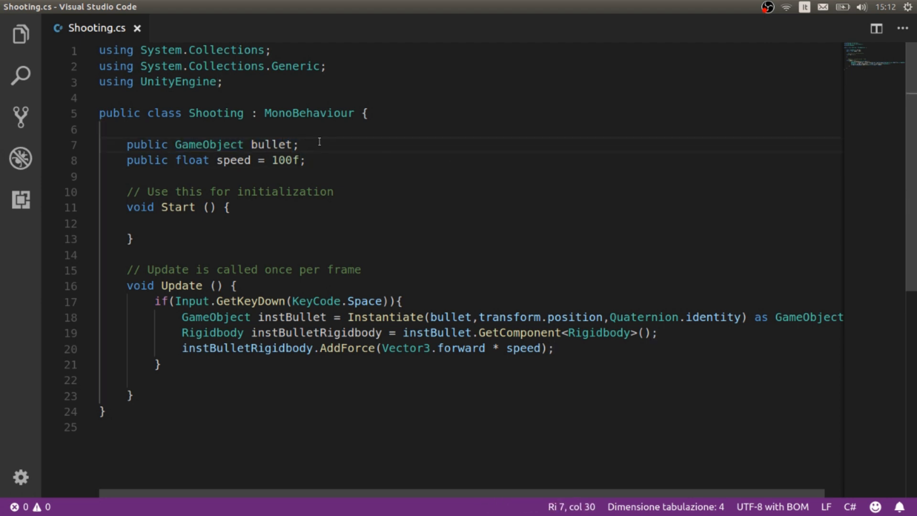
double_click(274, 144)
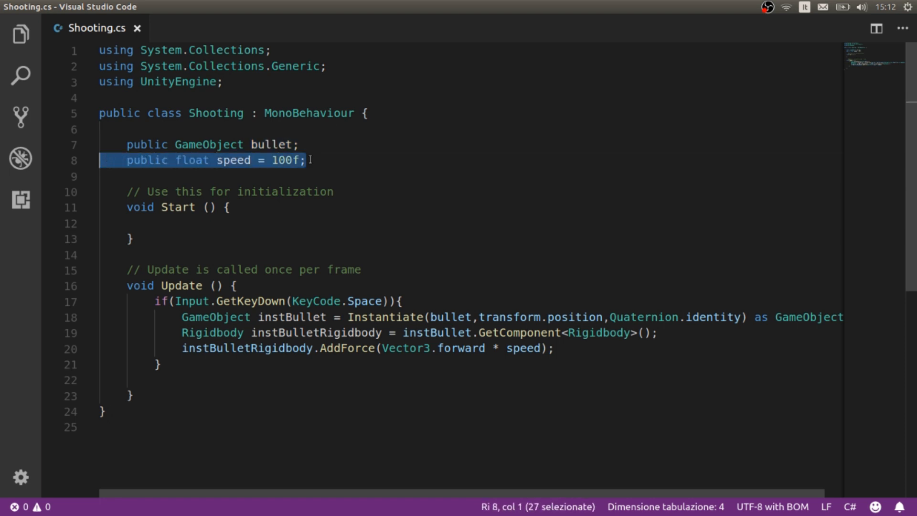
click(283, 160)
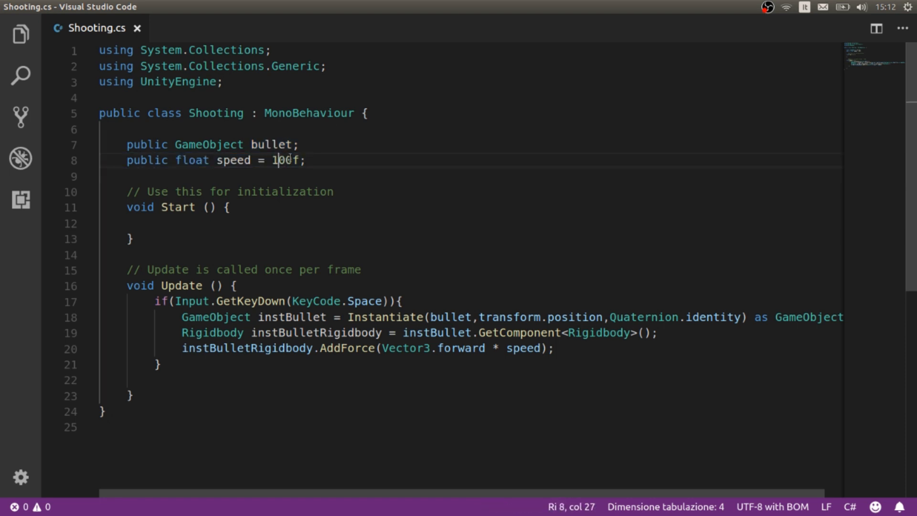
double_click(147, 160)
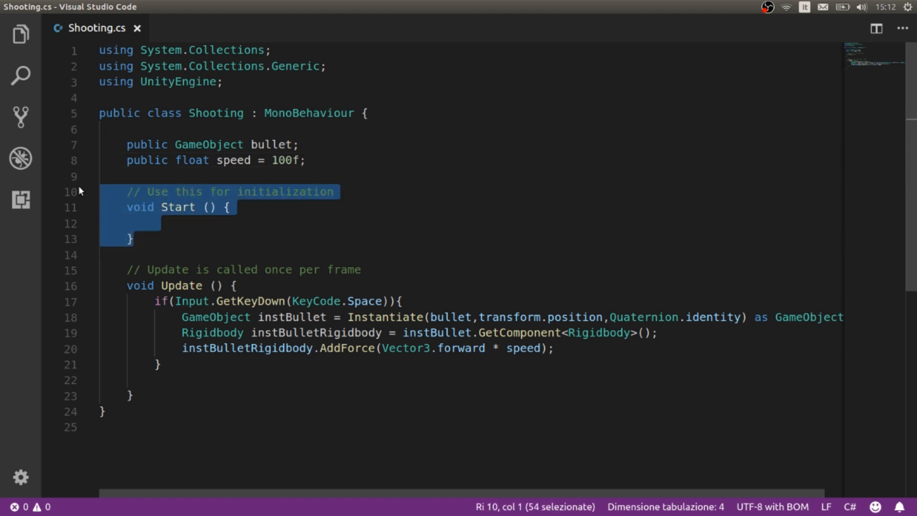
Step: Move past Start into Update and highlight the space key-press check on line 17
click(130, 239)
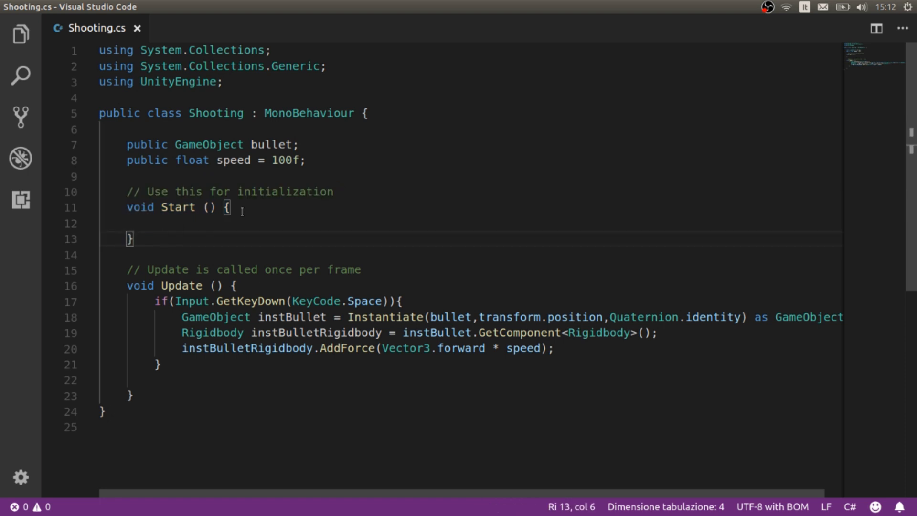
scroll(down, 3)
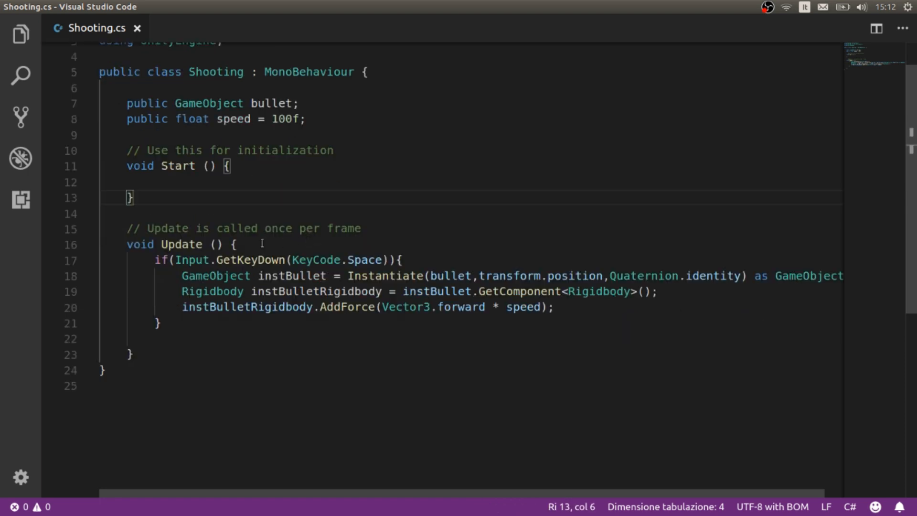
drag(148, 229, 182, 276)
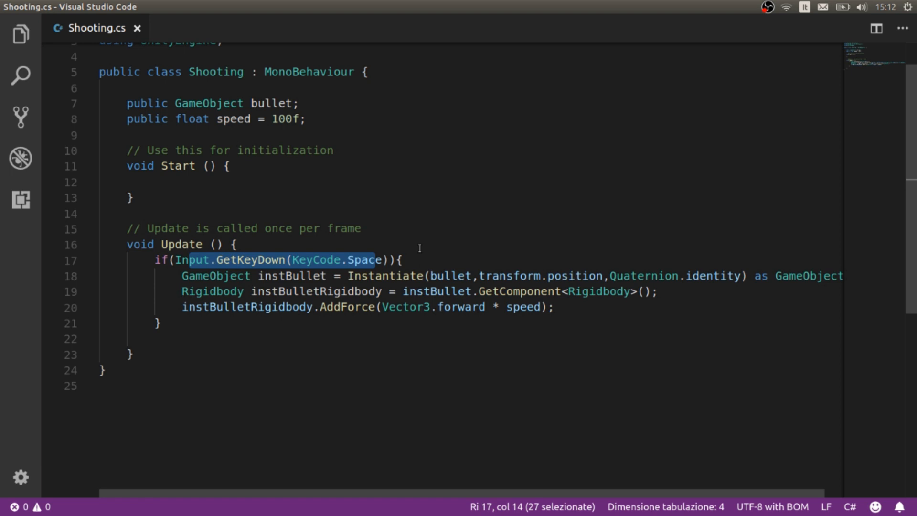
Step: Walk through the Instantiate call on line 18 and its transform.position spawn argument
click(400, 260)
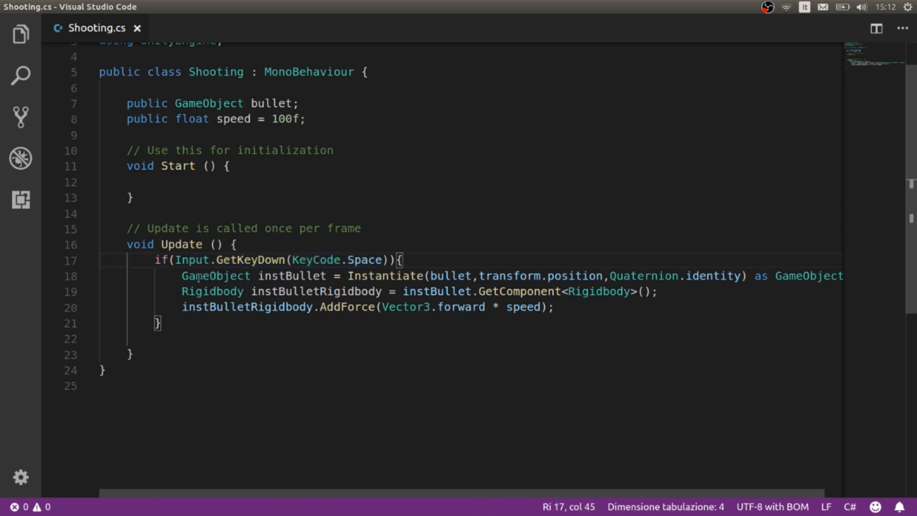
double_click(290, 275)
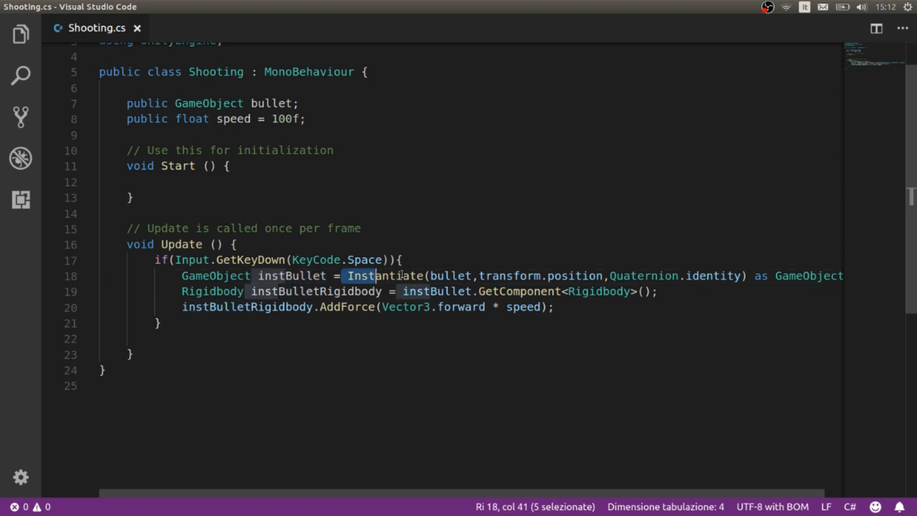
drag(345, 275, 418, 275)
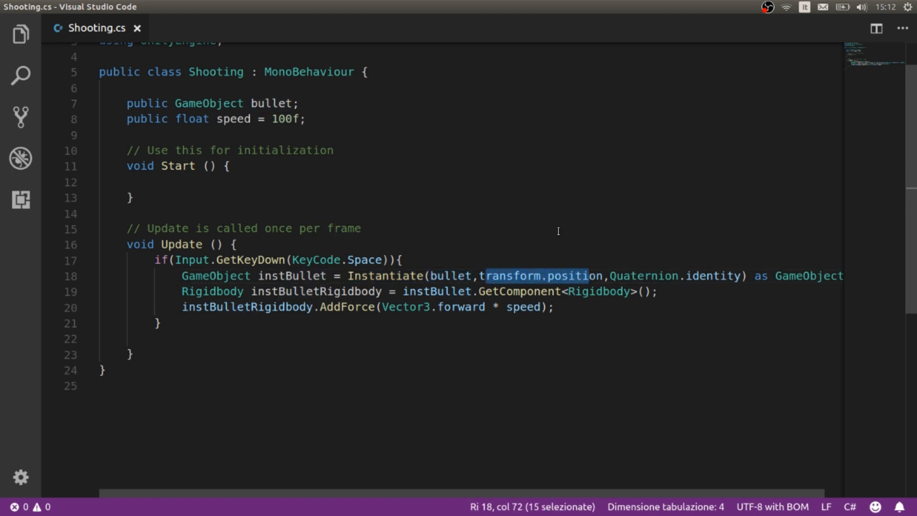
mouse_move(452, 276)
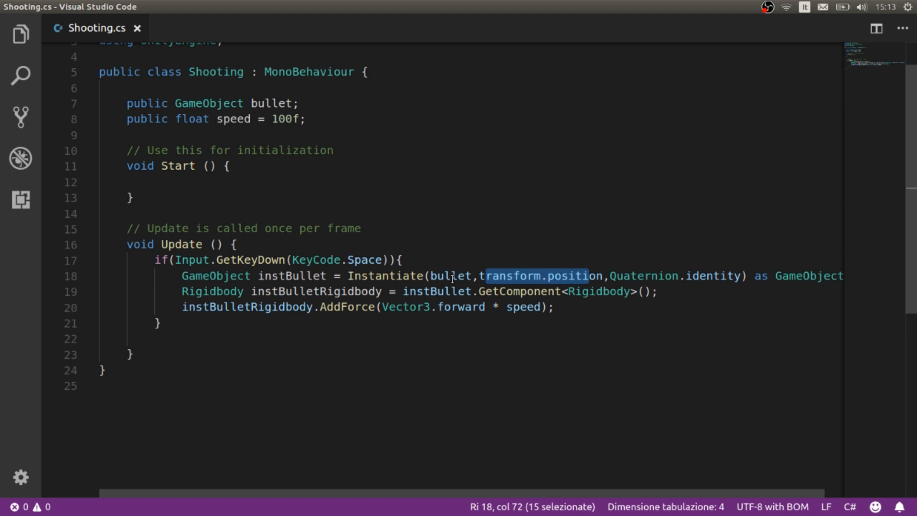
mouse_move(495, 271)
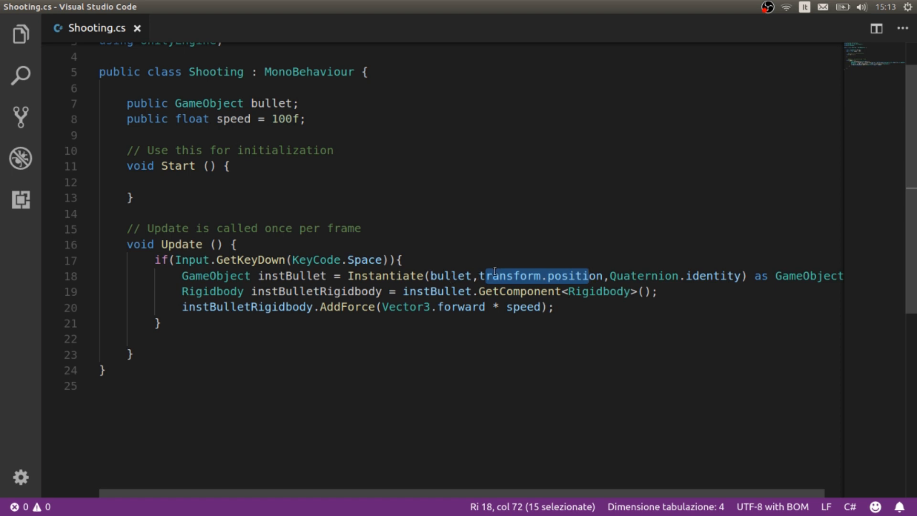
key(shift+Right)
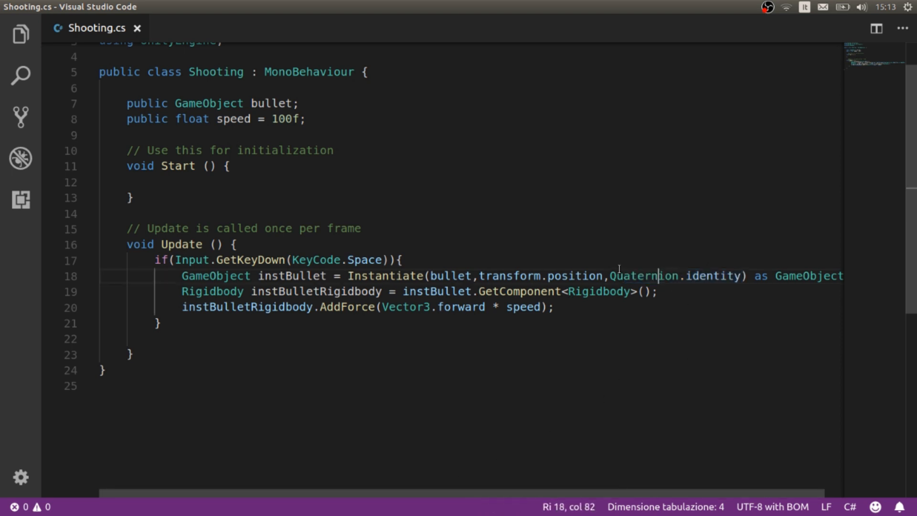
drag(605, 275, 721, 275)
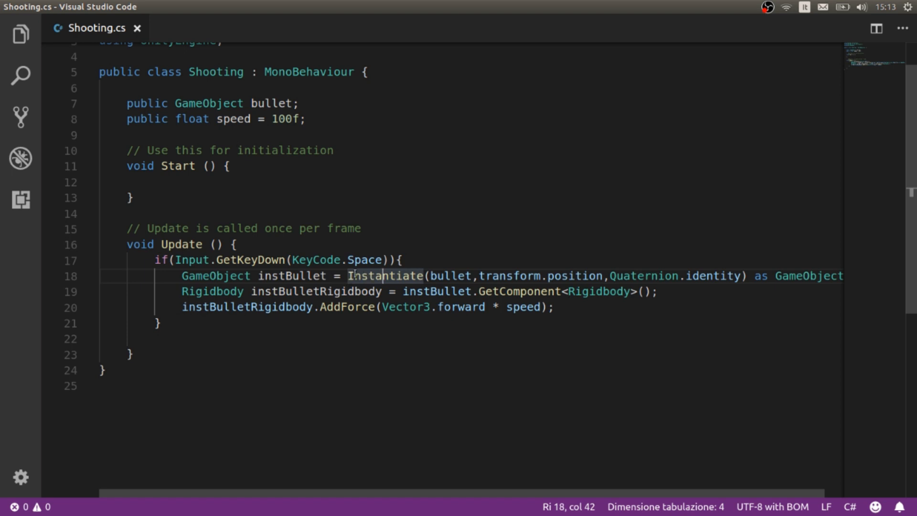
double_click(293, 275)
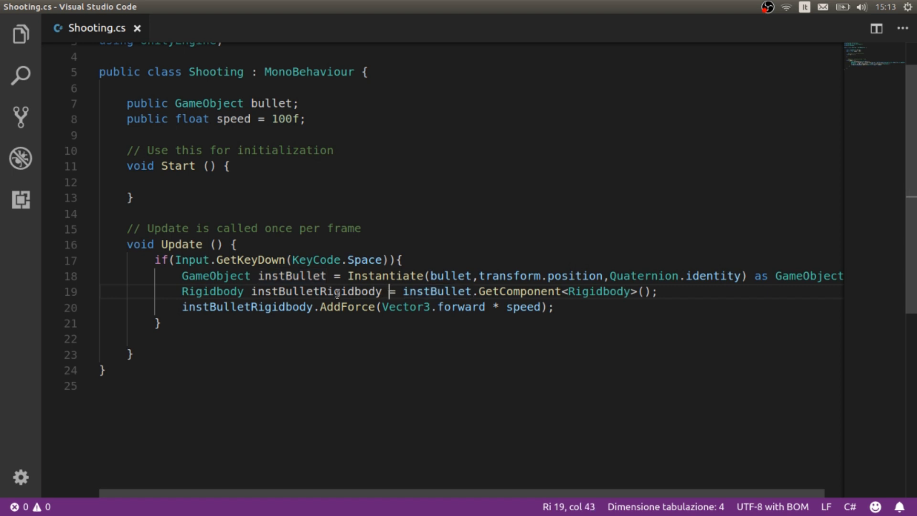
Step: Review the Rigidbody lookup and AddForce line, then start an empty // comment line below it
double_click(317, 292)
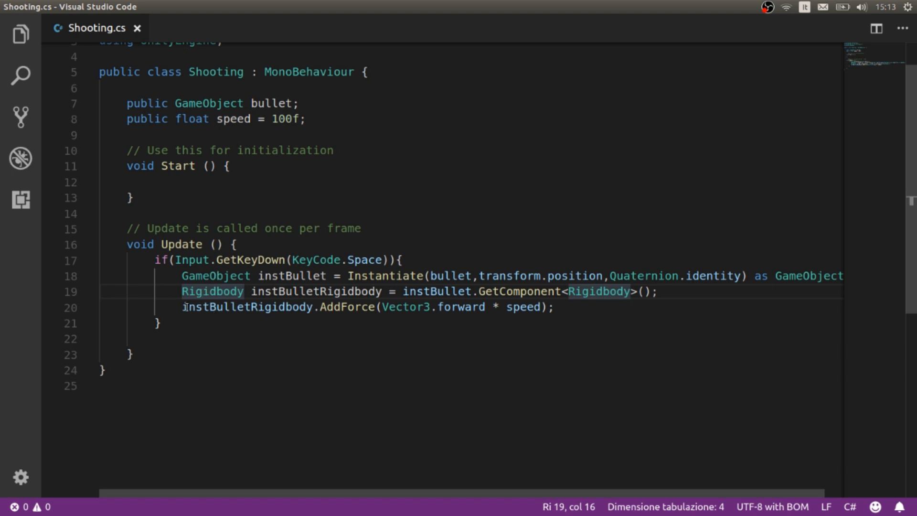
drag(182, 307, 328, 306)
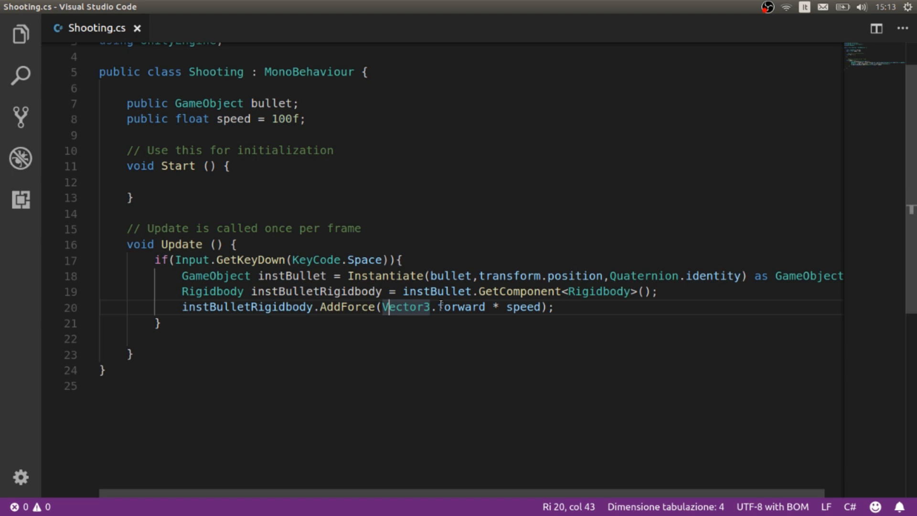
drag(385, 306, 468, 307)
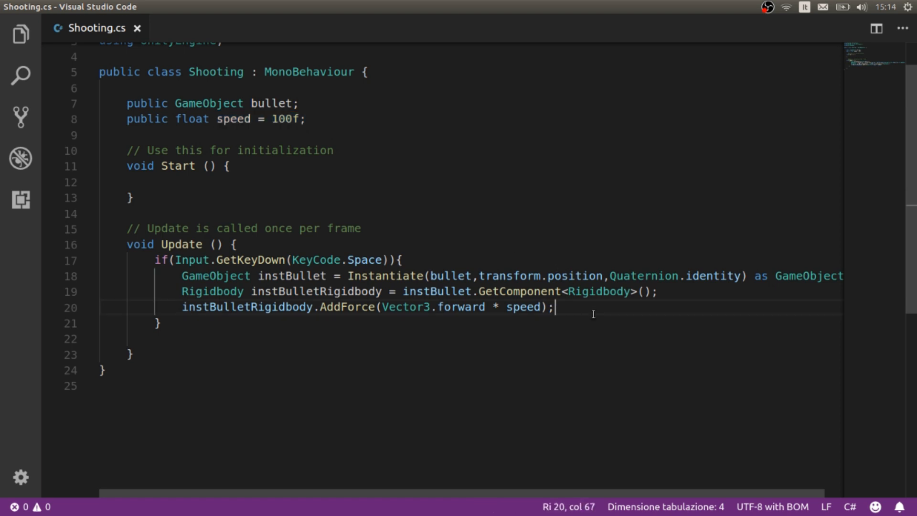
mouse_move(349, 232)
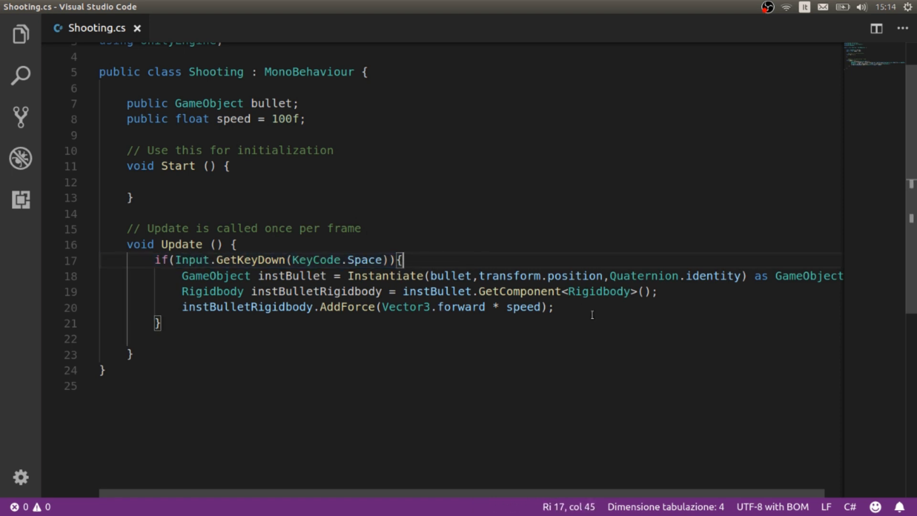
key(Enter)
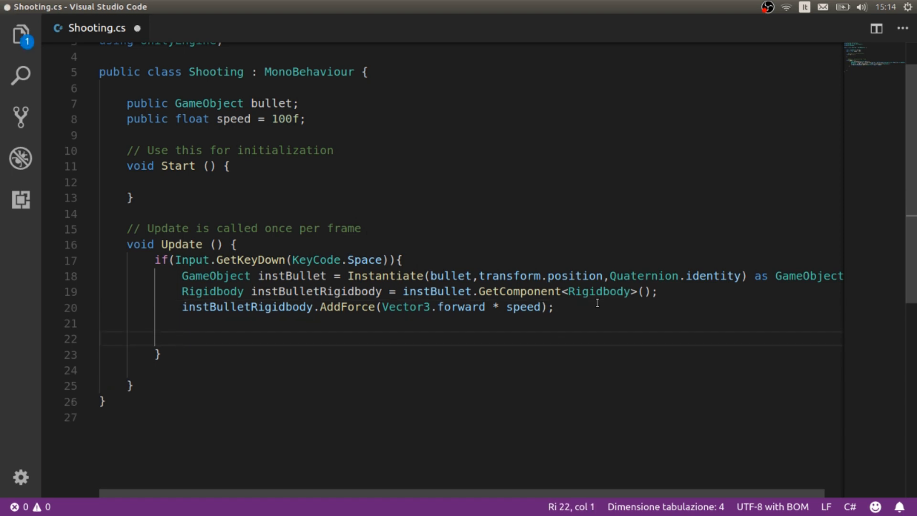
key(Backspace)
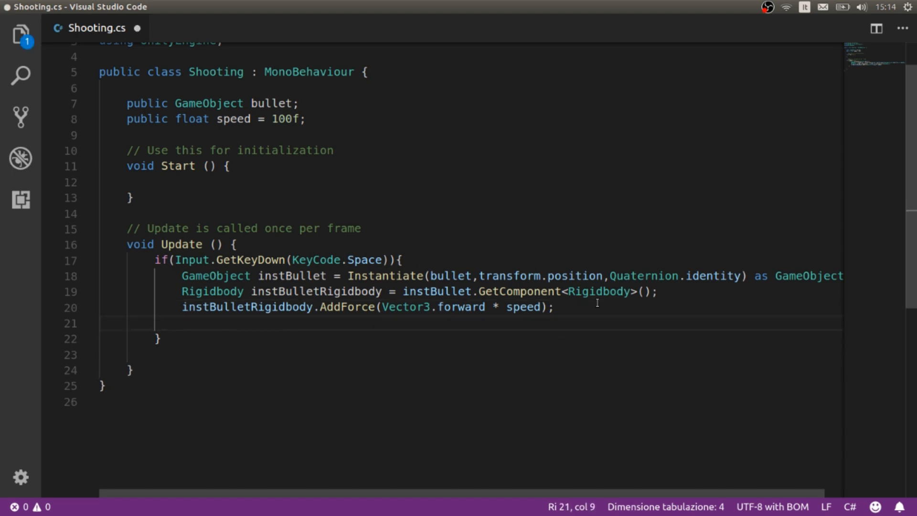
text(//)
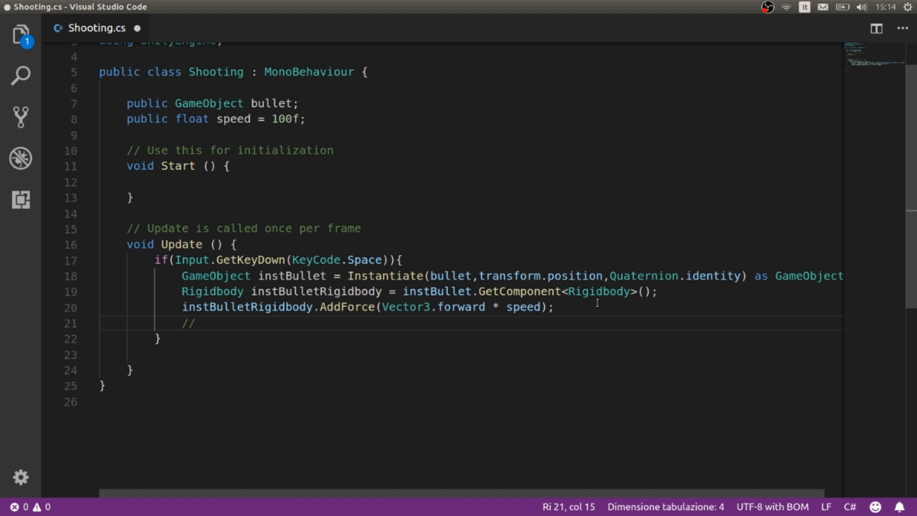
mouse_move(243, 319)
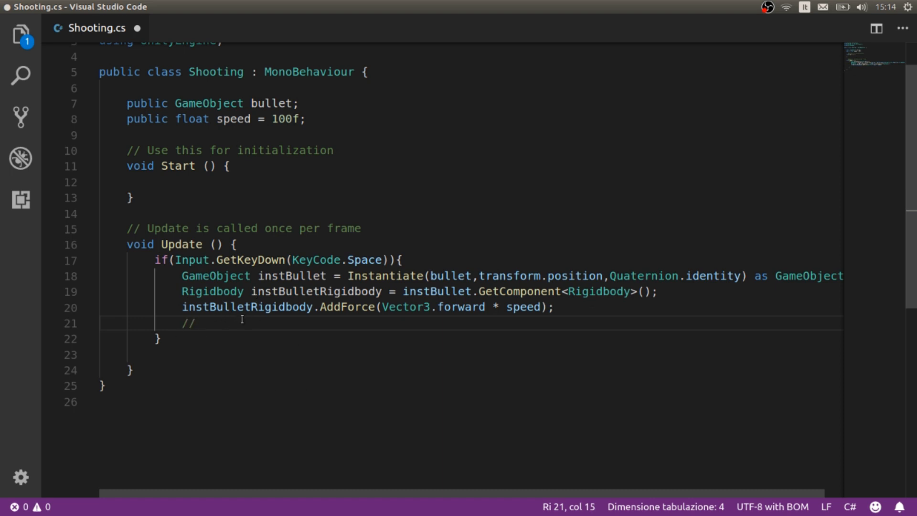
mouse_move(328, 327)
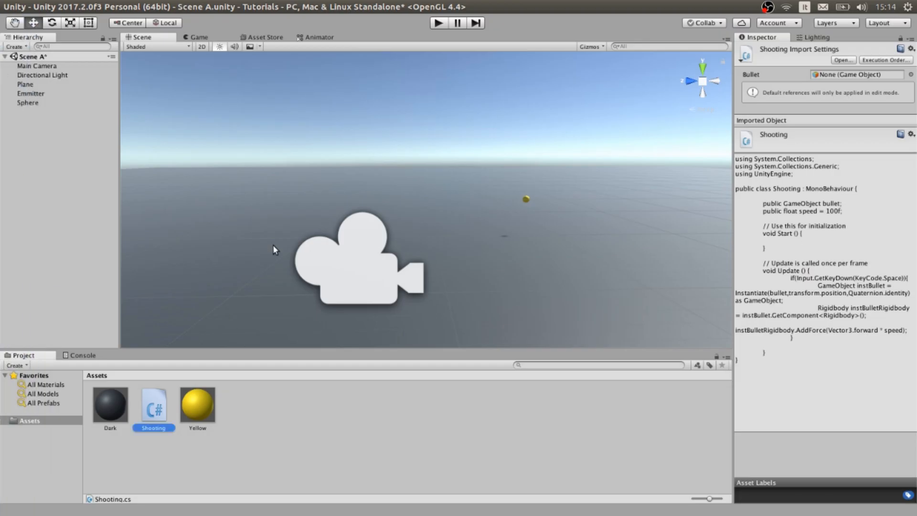
mouse_move(74, 175)
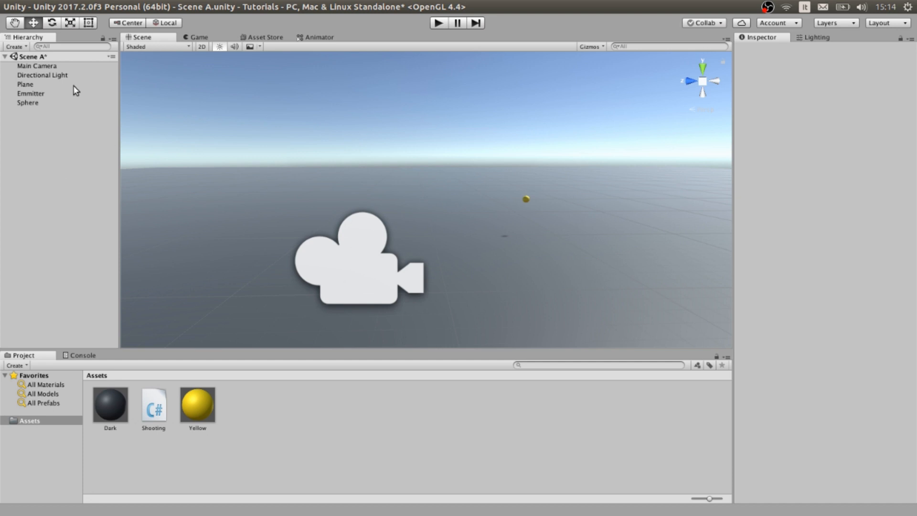
Step: Re-confirm the Emmitter's Shooting speed of 500 and view the yellow sphere in the game preview
click(29, 94)
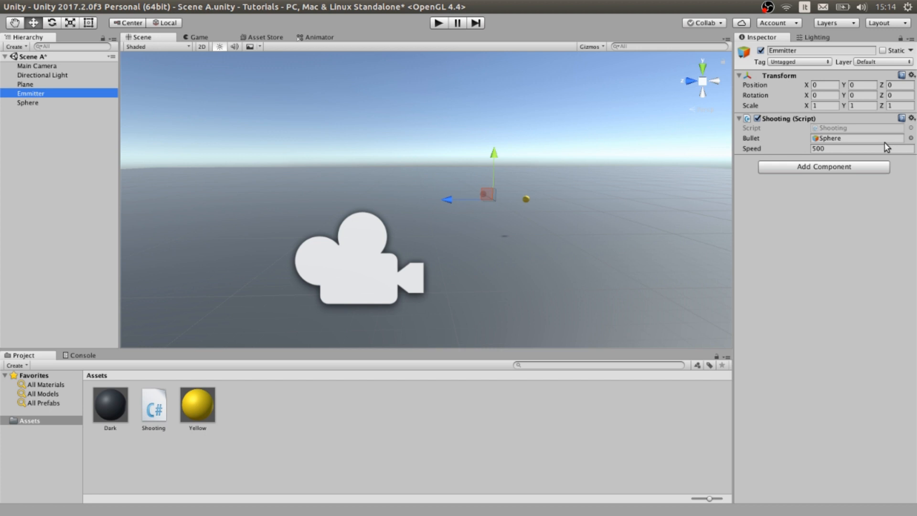
mouse_move(722, 128)
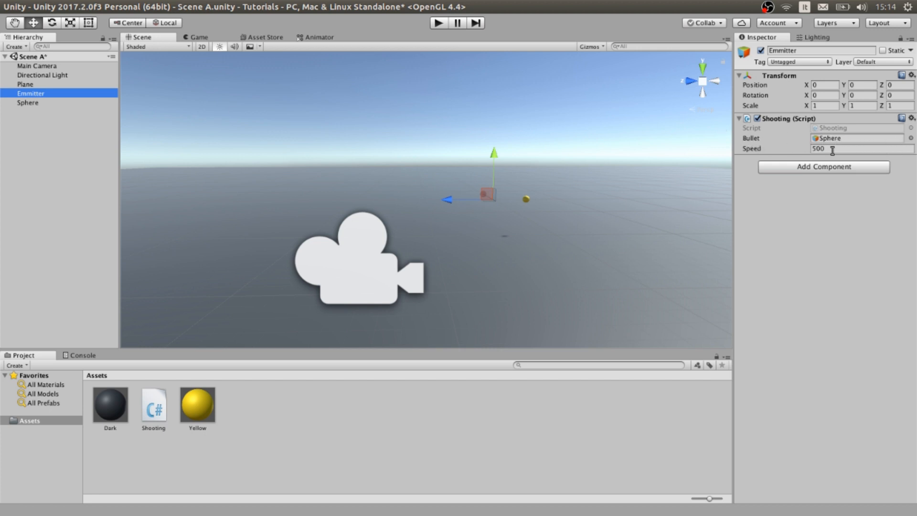
click(836, 148)
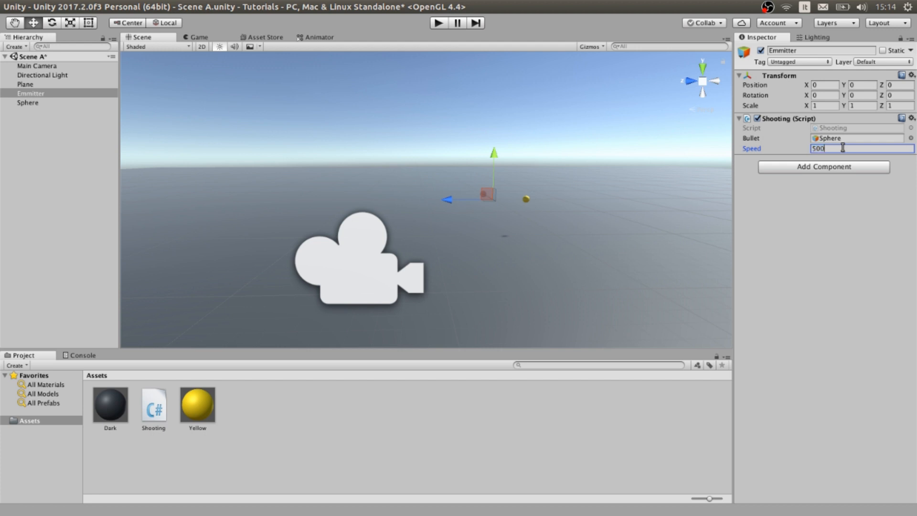
click(195, 37)
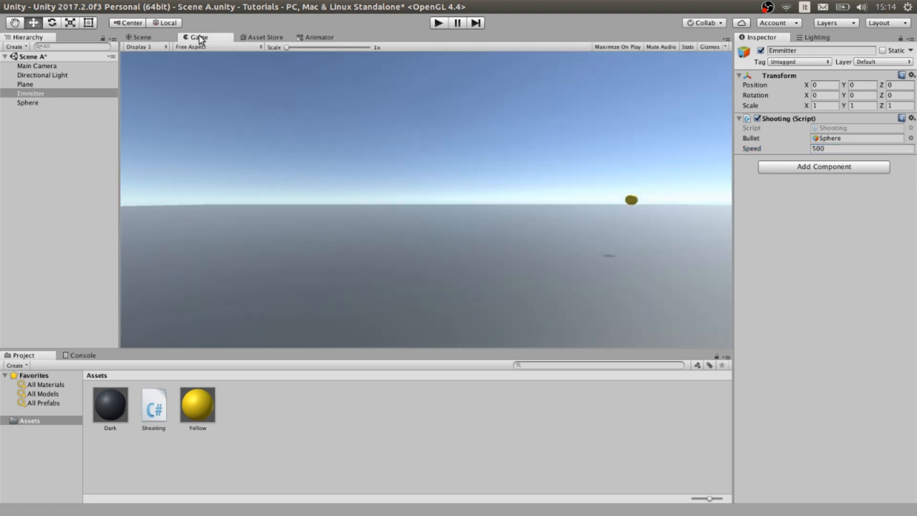
mouse_move(448, 236)
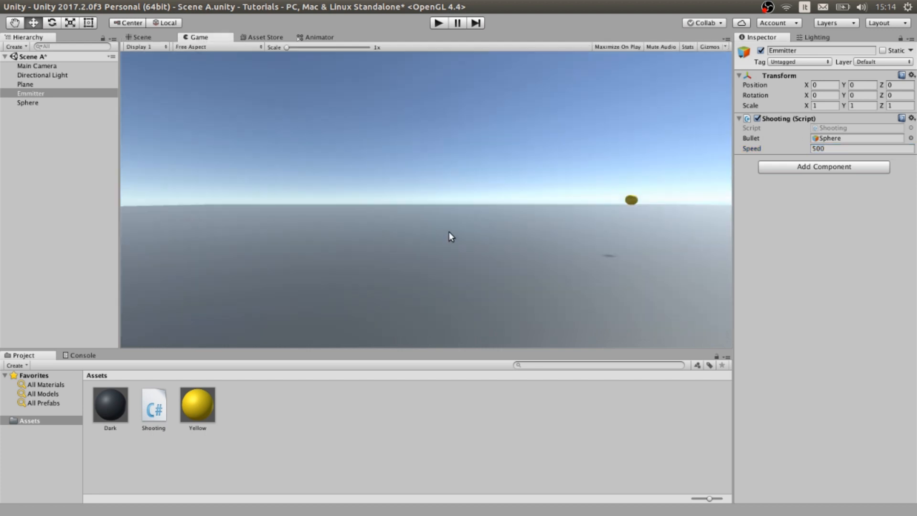
mouse_move(361, 84)
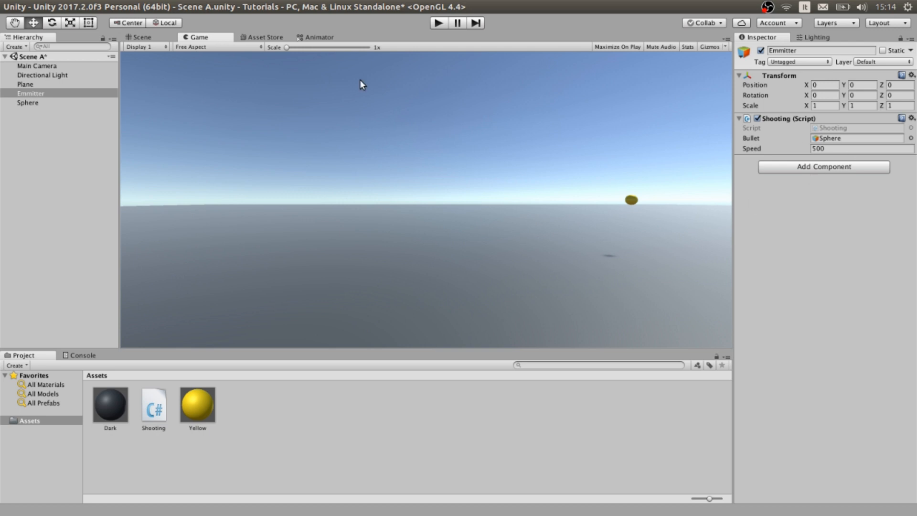
mouse_move(468, 188)
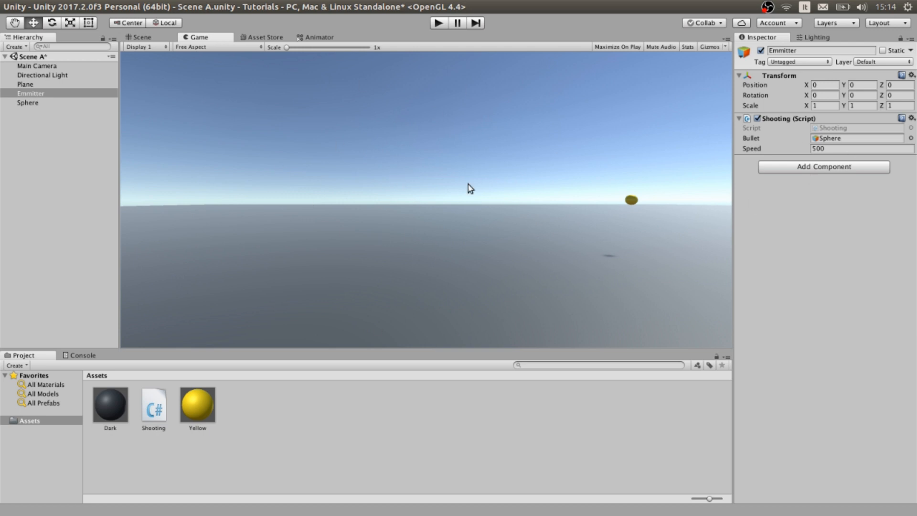
mouse_move(355, 214)
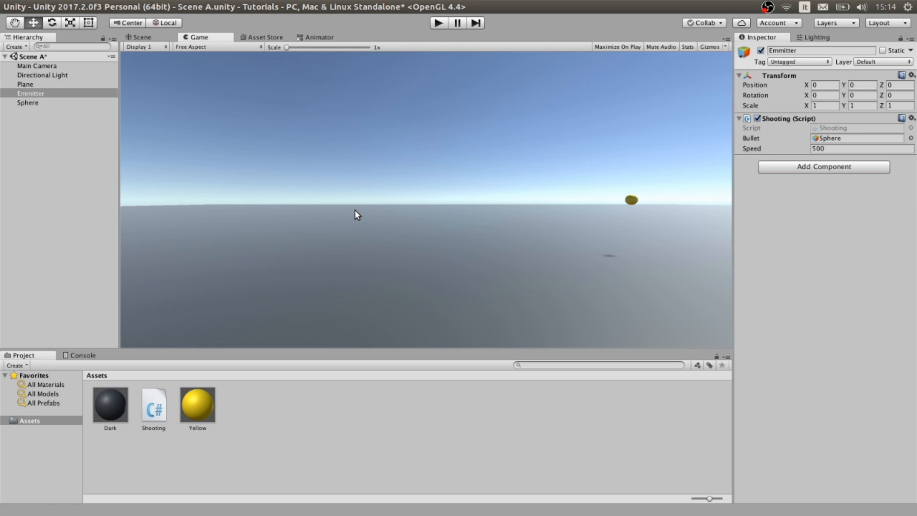
mouse_move(217, 389)
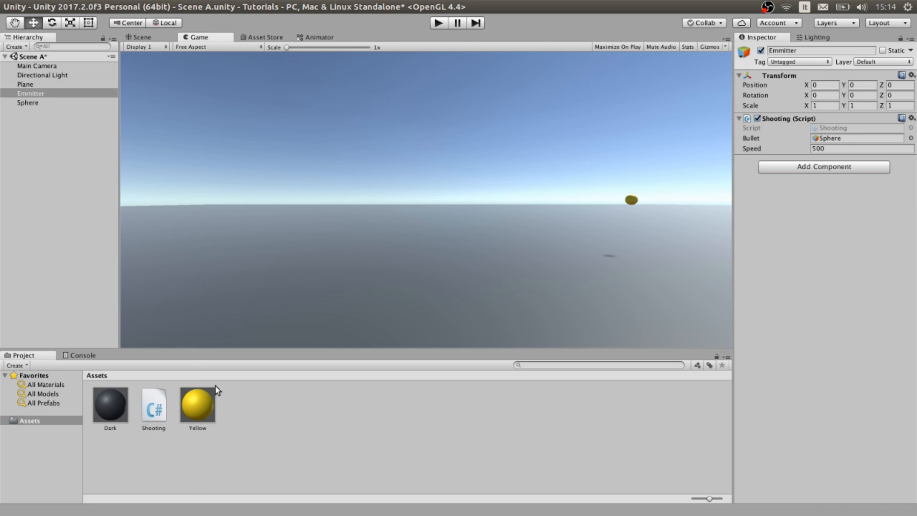
mouse_move(522, 148)
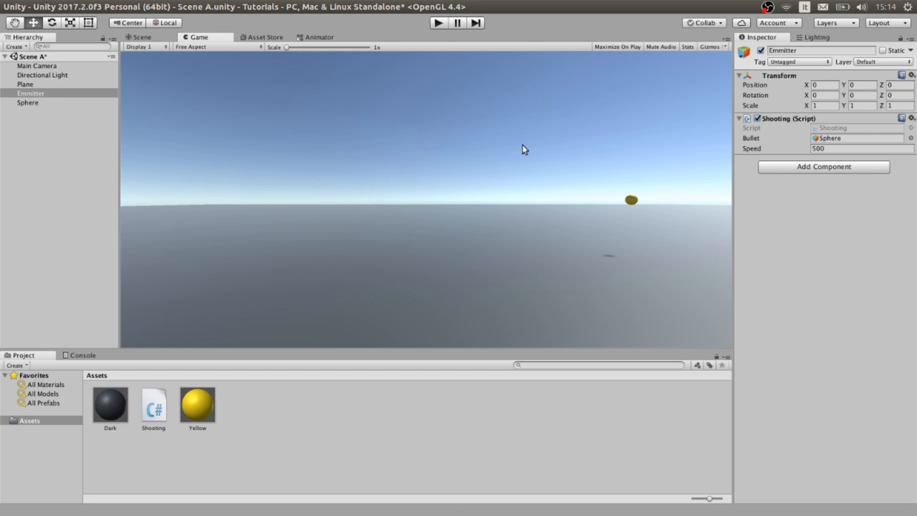
mouse_move(166, 101)
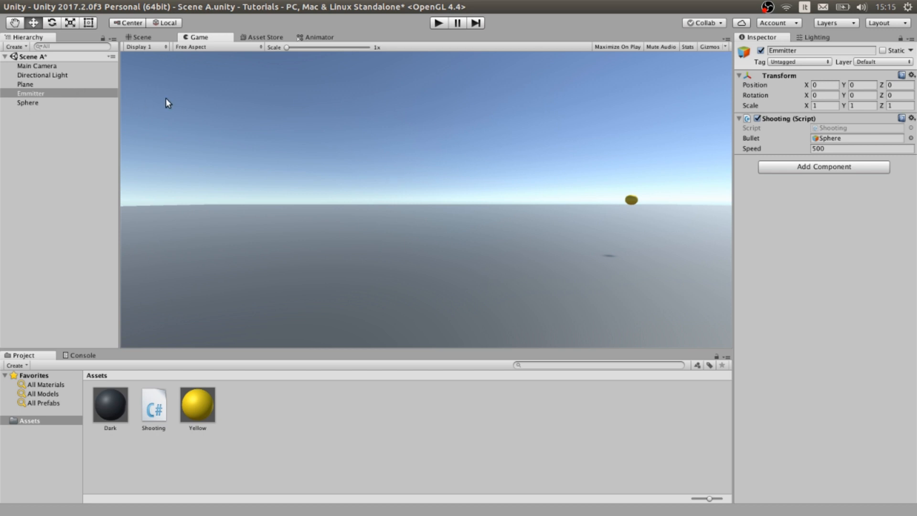
click(27, 103)
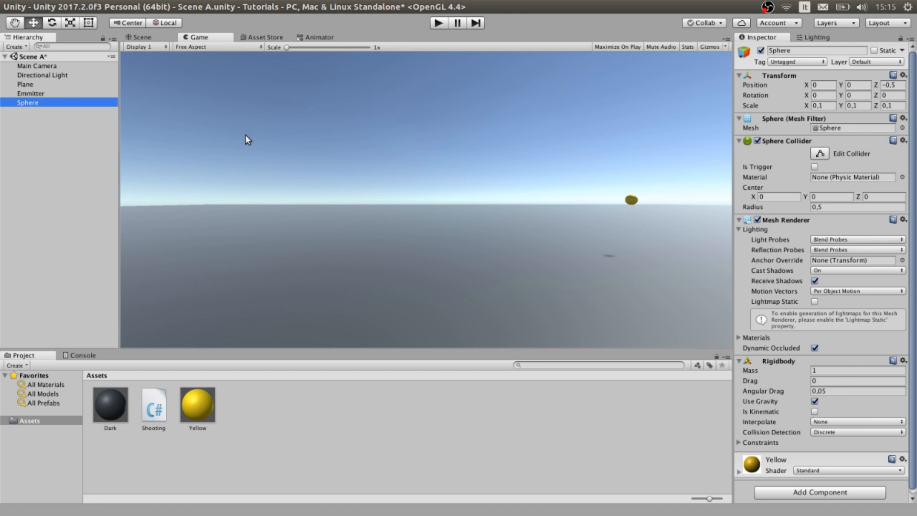
click(52, 107)
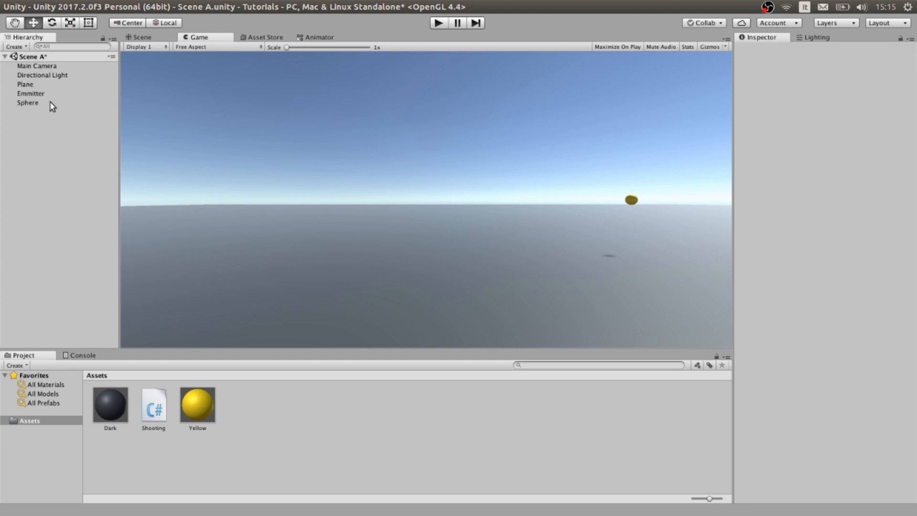
click(33, 93)
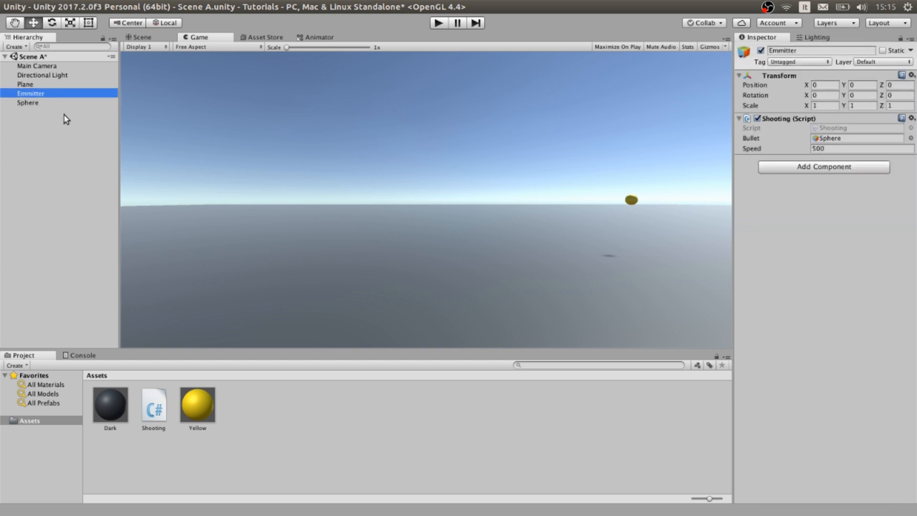
click(27, 103)
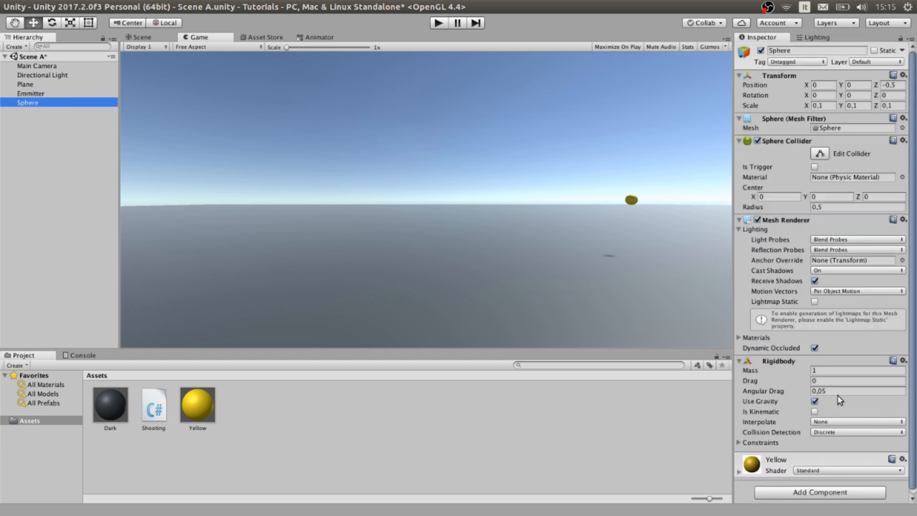
mouse_move(905, 429)
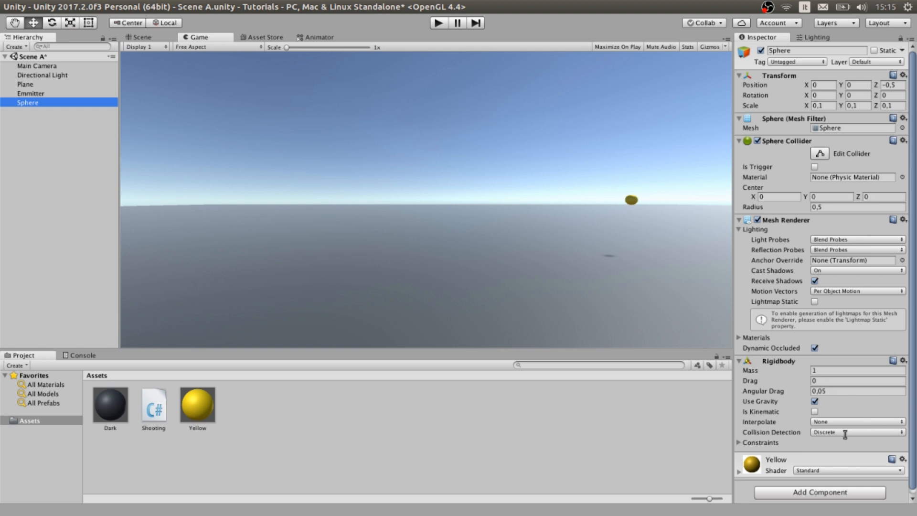
mouse_move(853, 422)
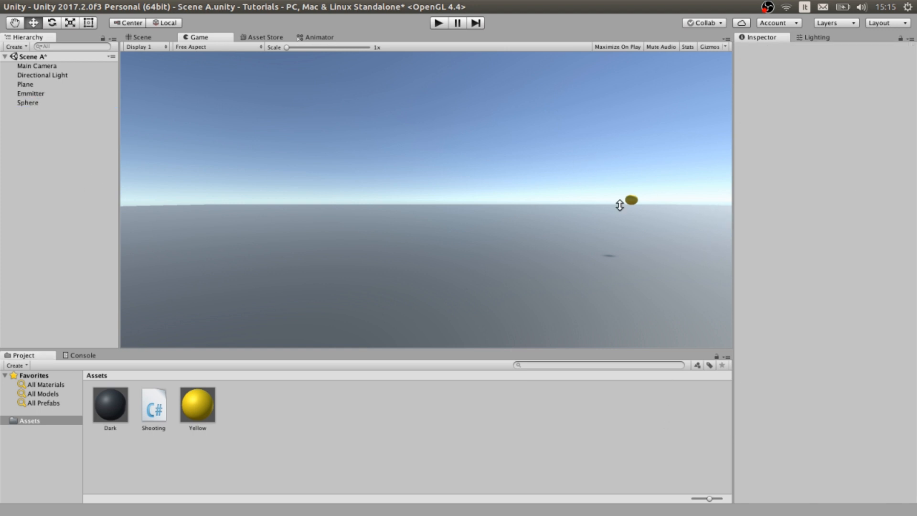
mouse_move(707, 278)
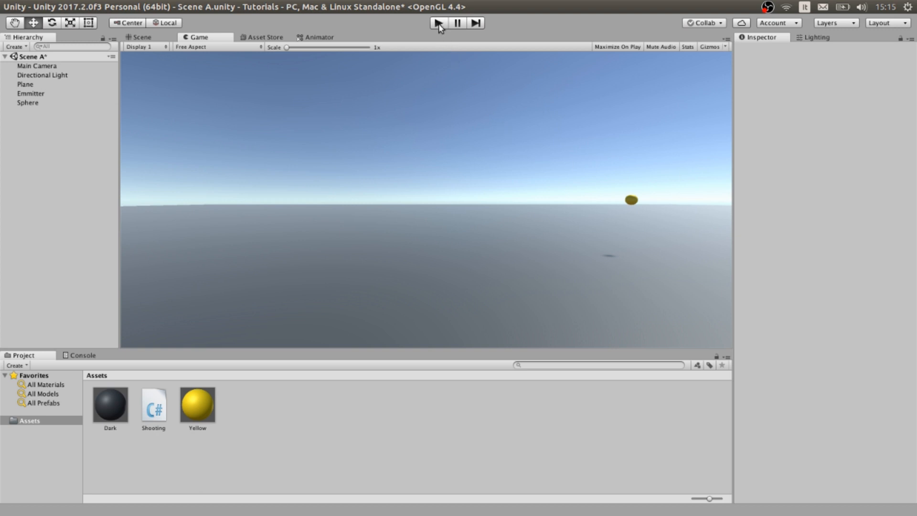
click(438, 24)
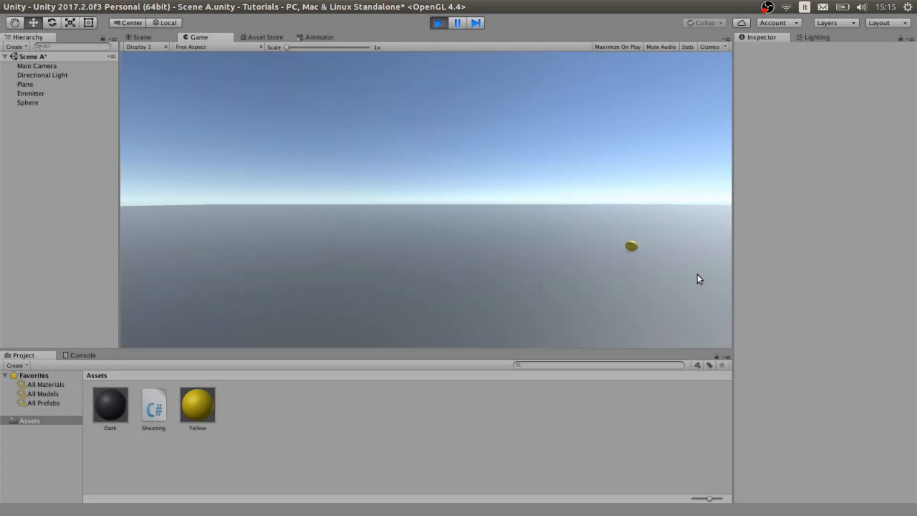
mouse_move(711, 257)
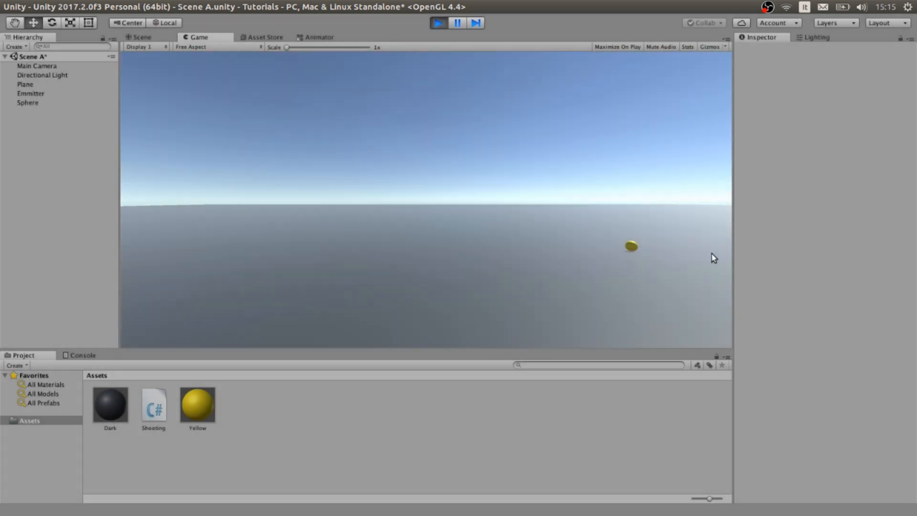
mouse_move(627, 209)
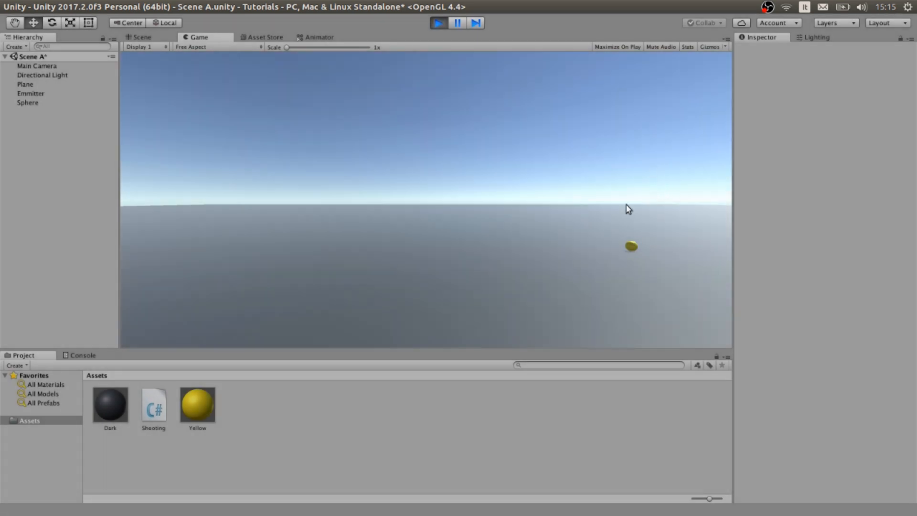
mouse_move(638, 258)
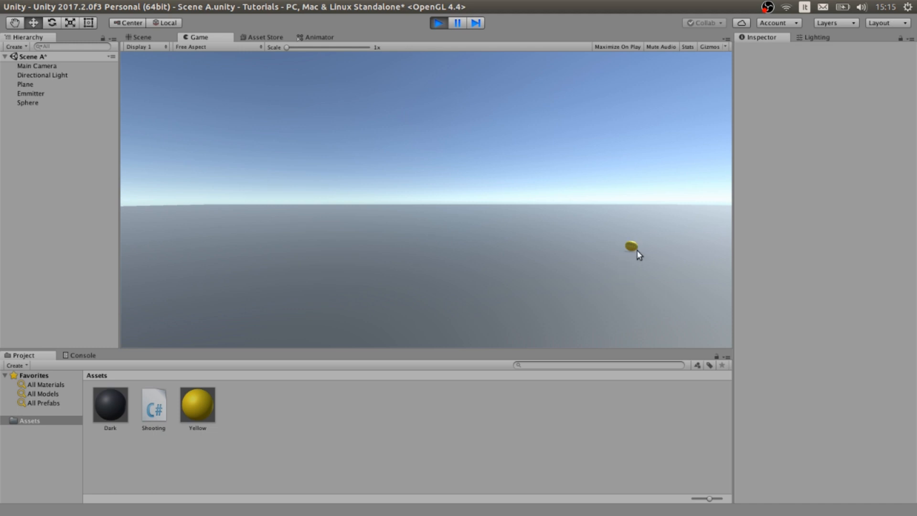
mouse_move(637, 221)
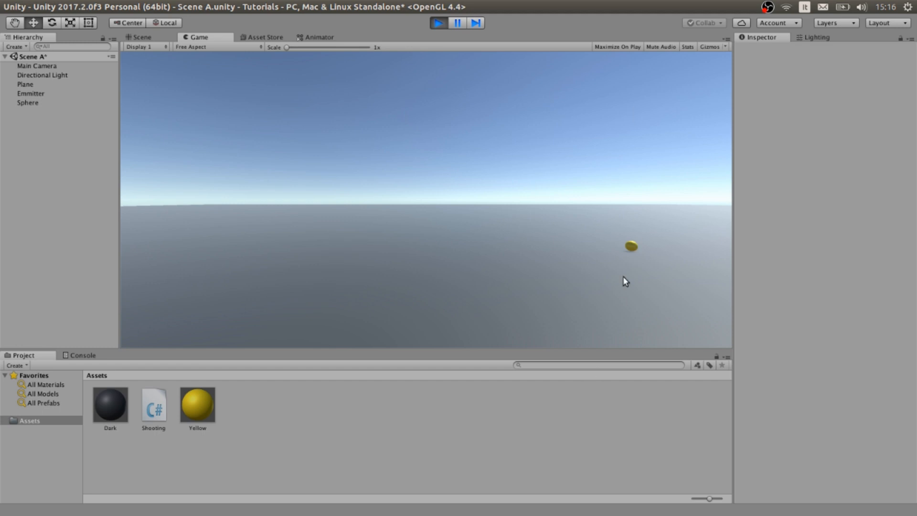
mouse_move(632, 162)
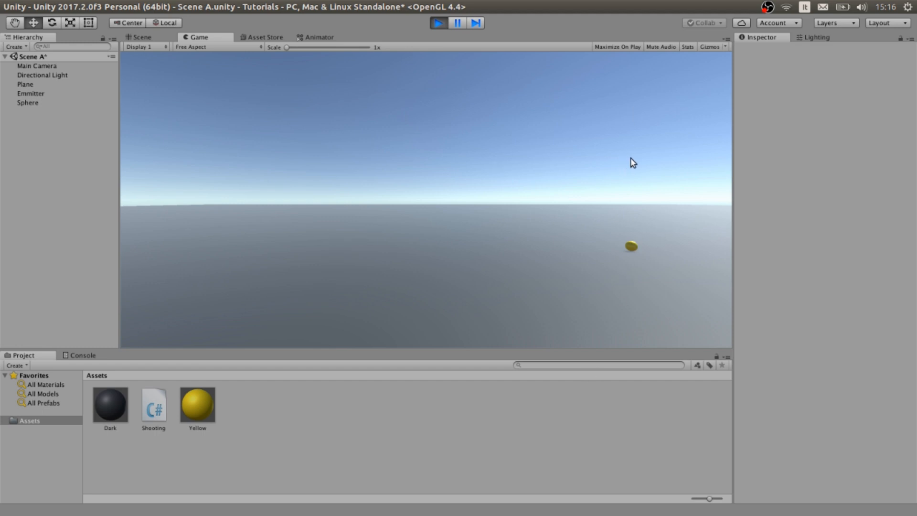
mouse_move(662, 143)
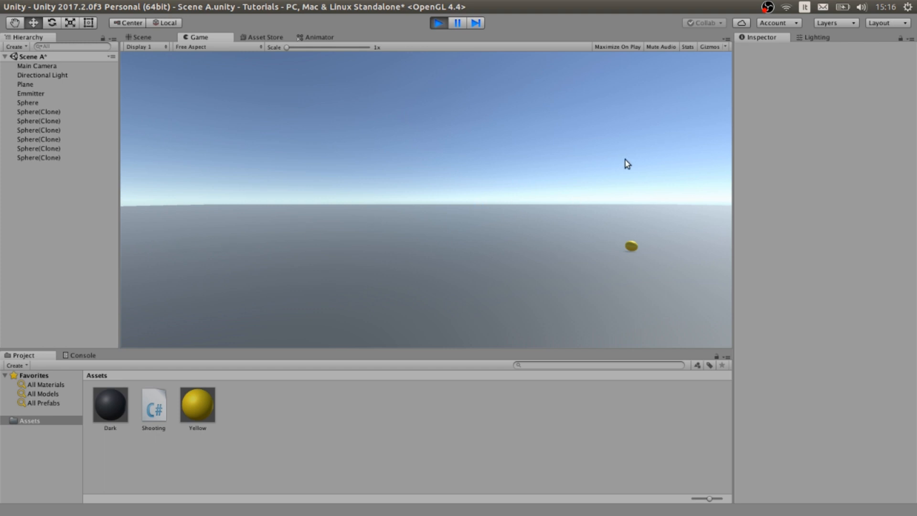
mouse_move(607, 156)
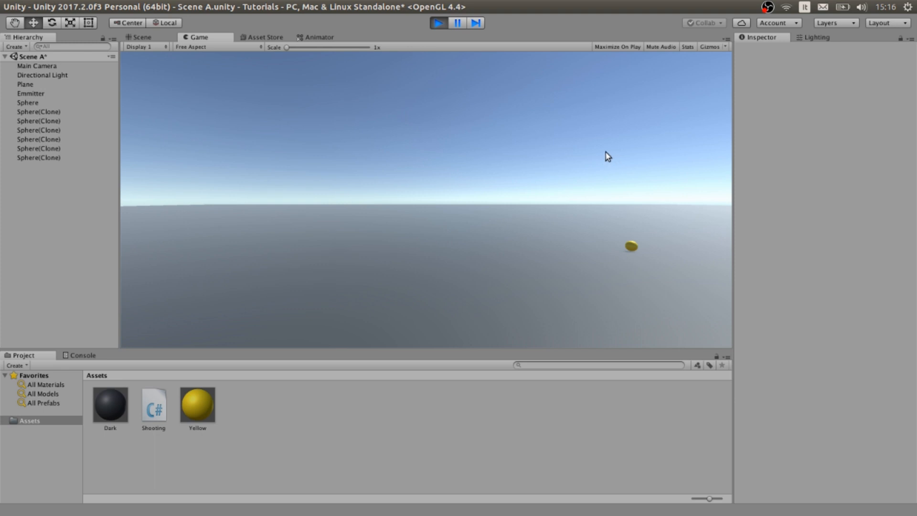
mouse_move(611, 120)
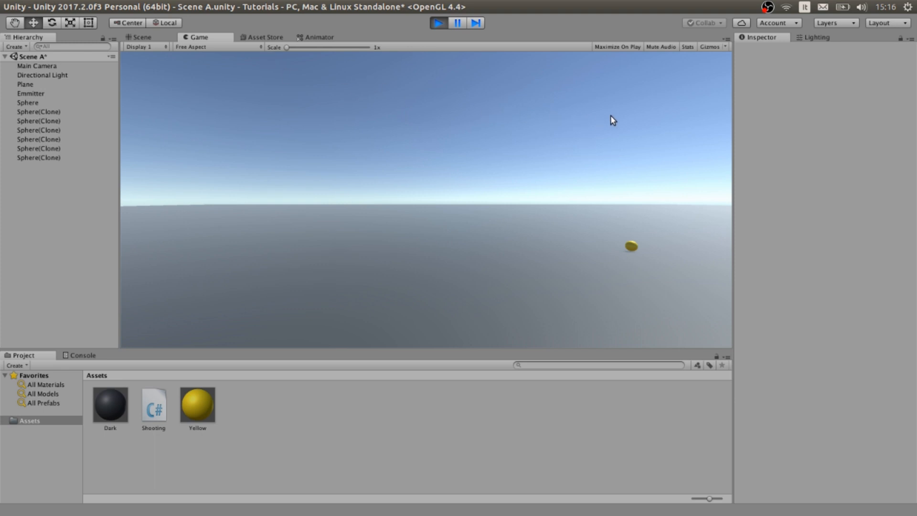
mouse_move(620, 97)
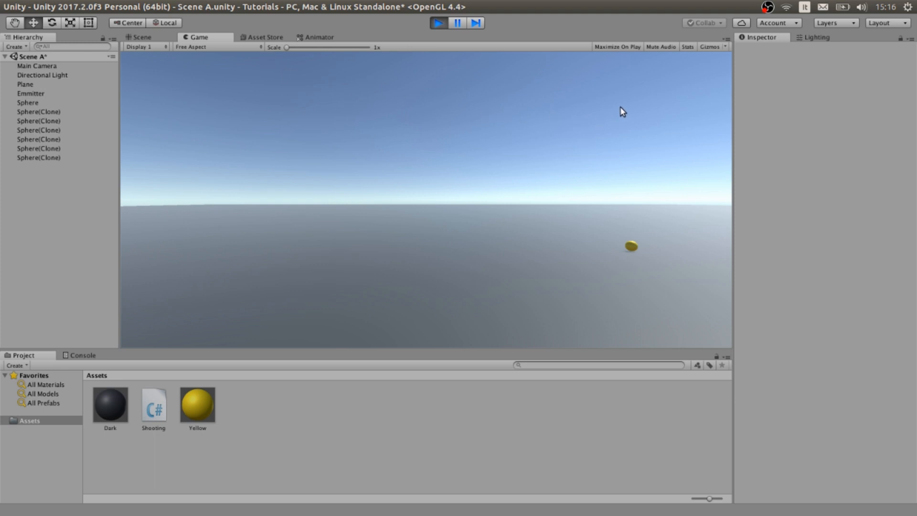